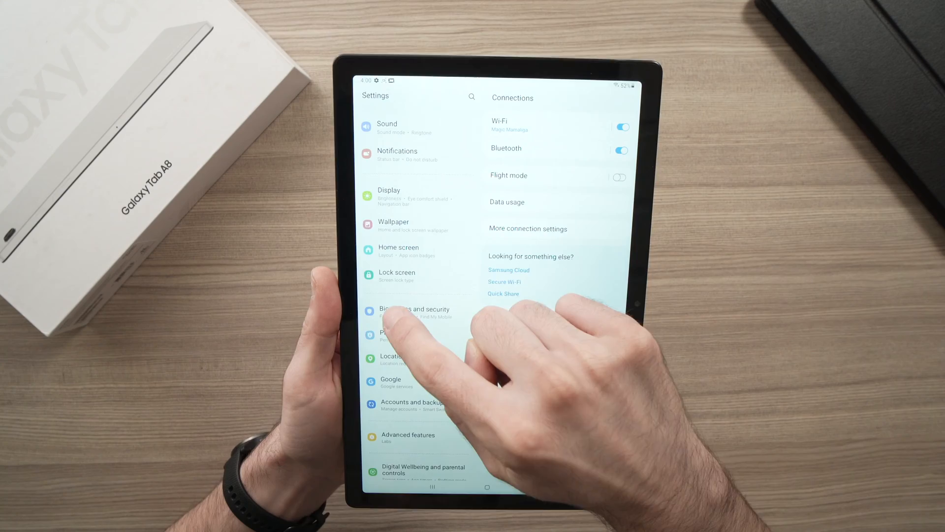
Reach the Face recognition intro via Biometrics and security
click(414, 309)
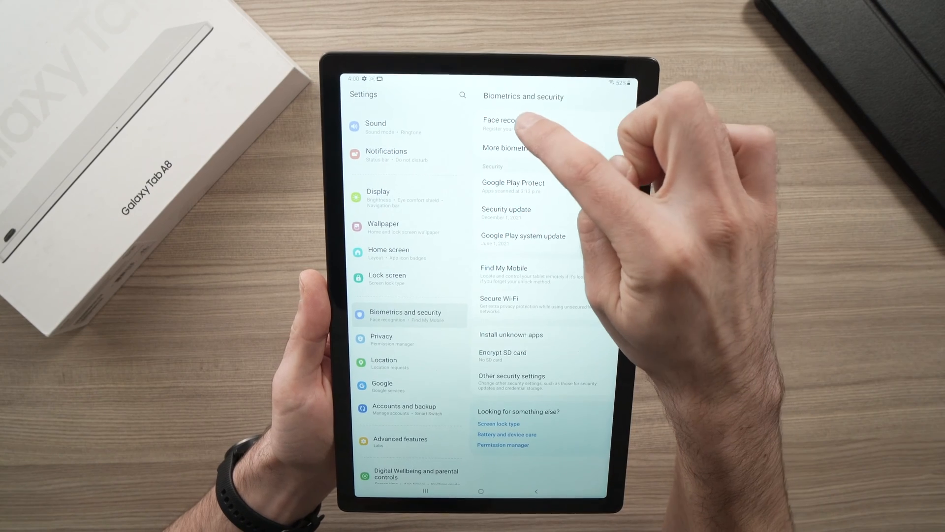
click(500, 121)
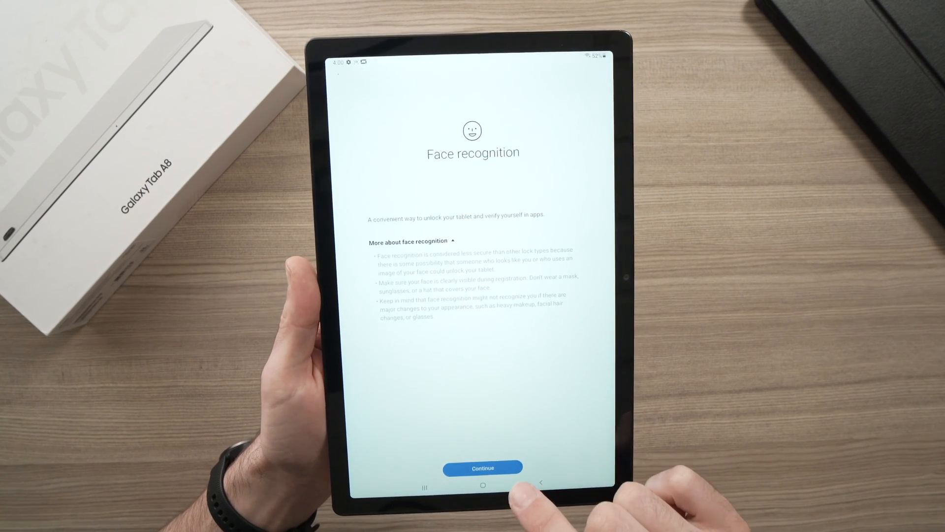
Continue past the intro, enter a PIN and confirm it as the secure screen lock
click(483, 467)
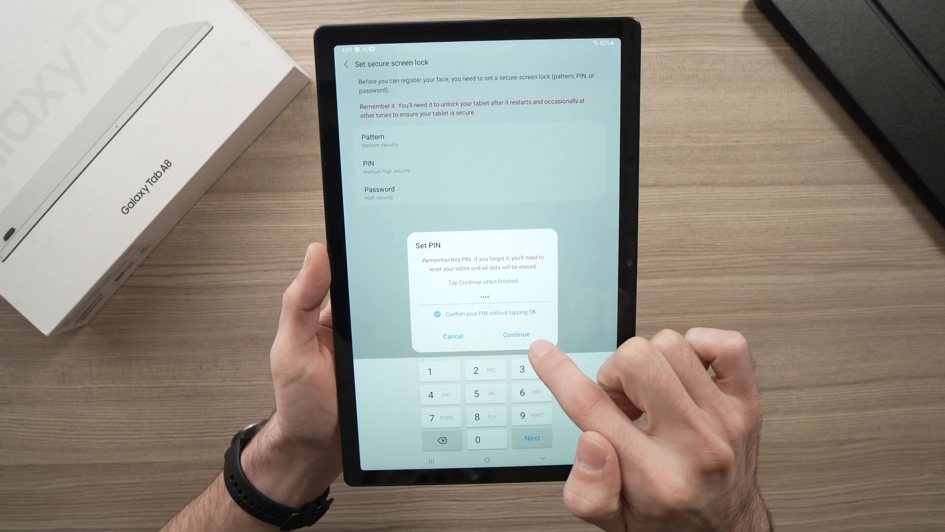
click(515, 334)
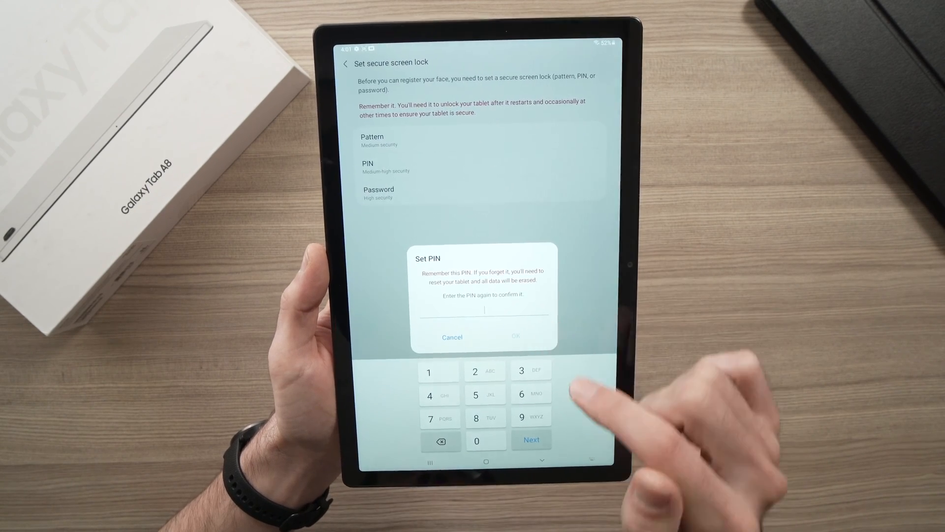
click(431, 394)
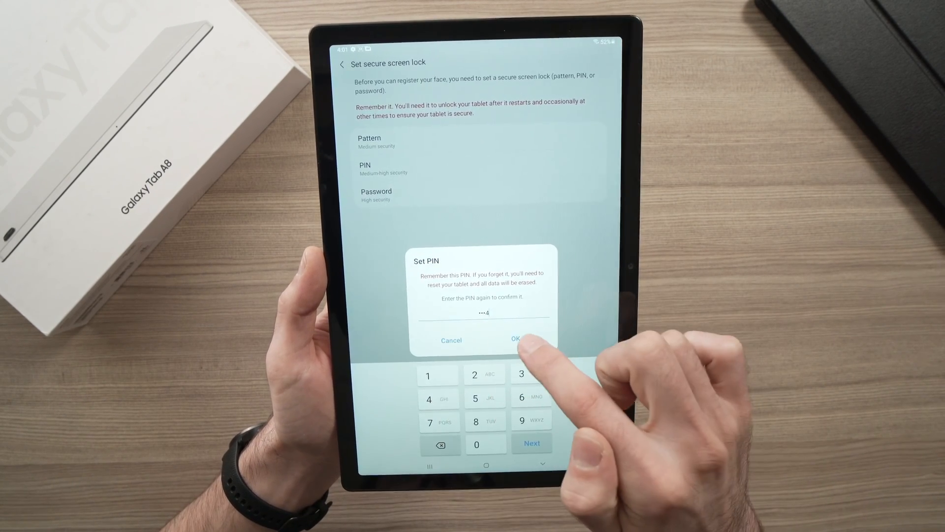
click(514, 337)
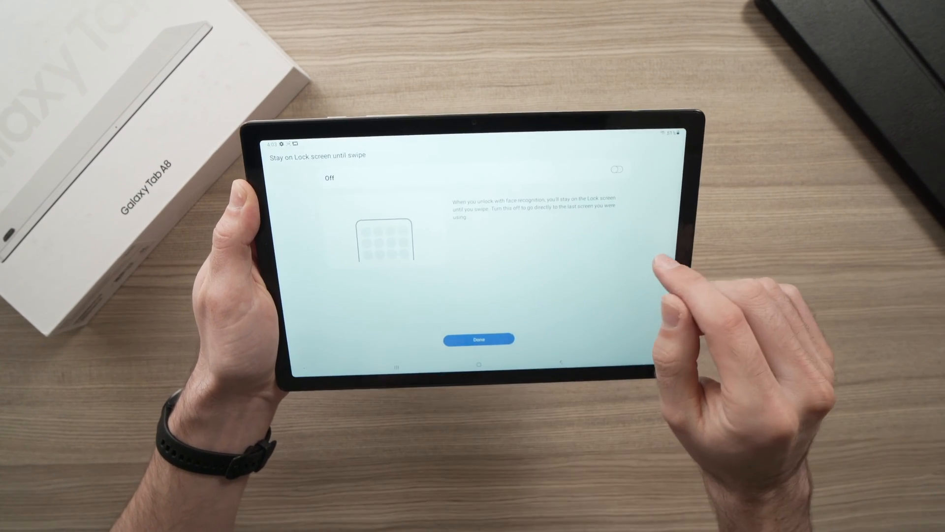
Switch on Stay on Lock screen until swipe for face unlock
click(616, 168)
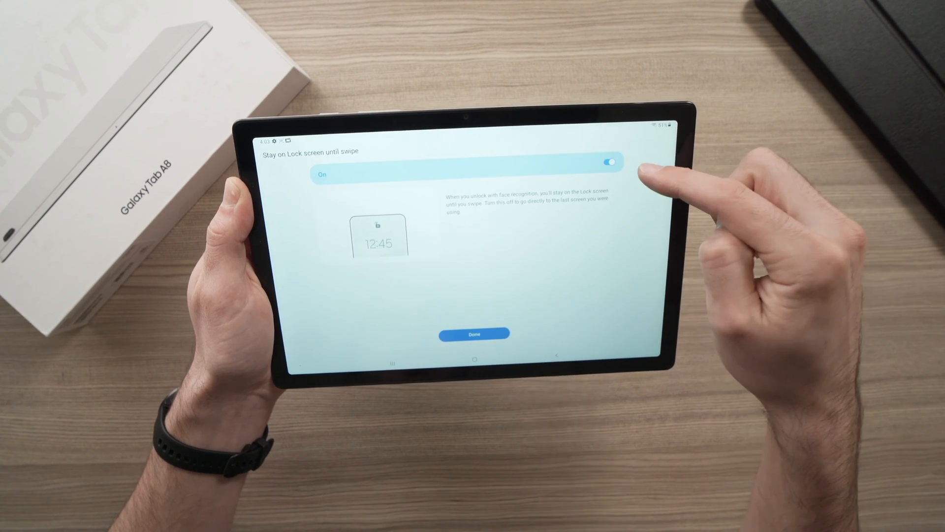